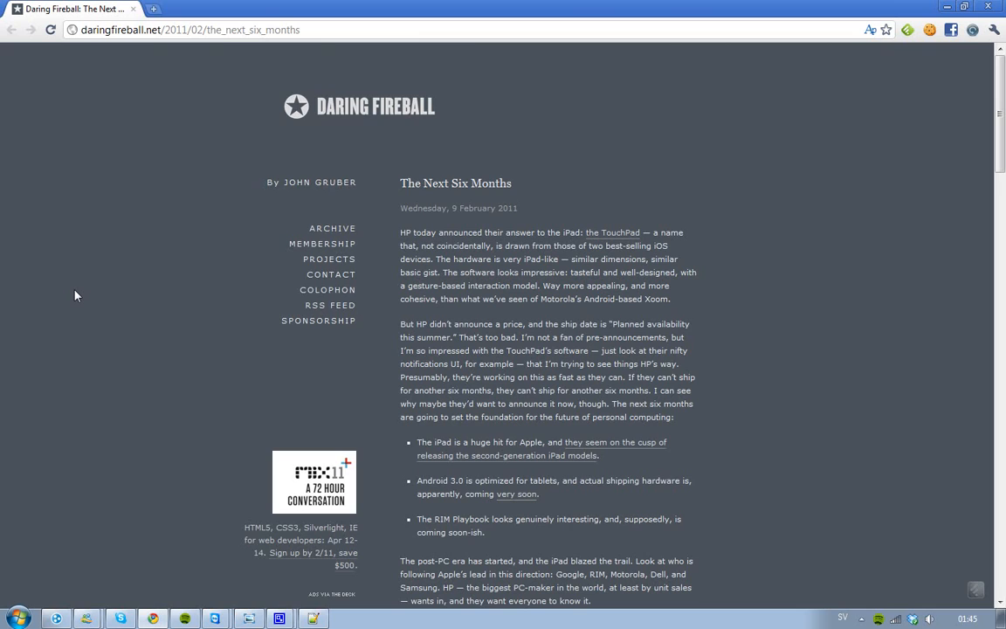
scroll("down", 3)
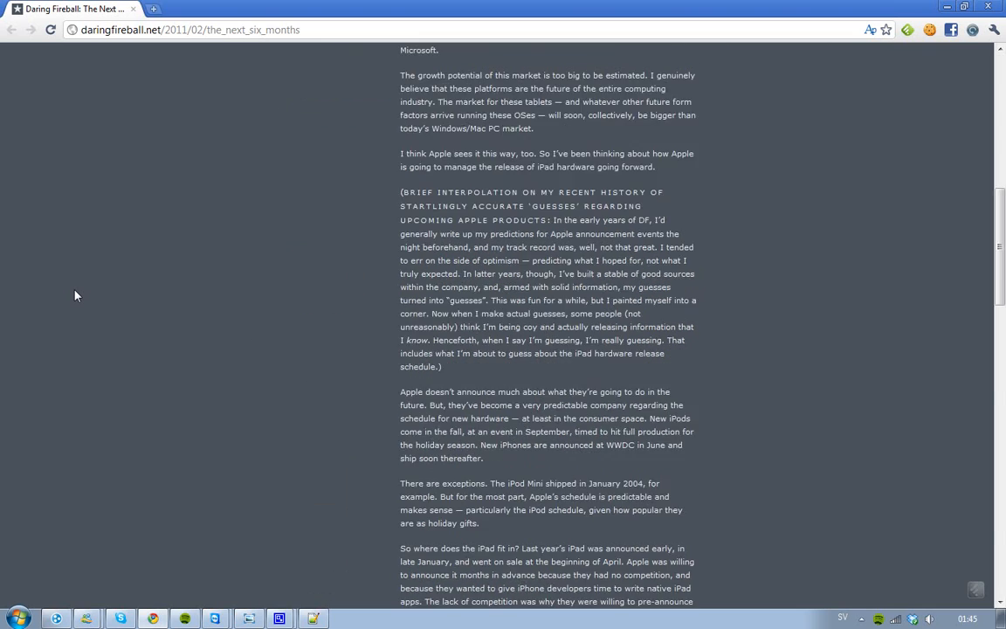
scroll("up", 3)
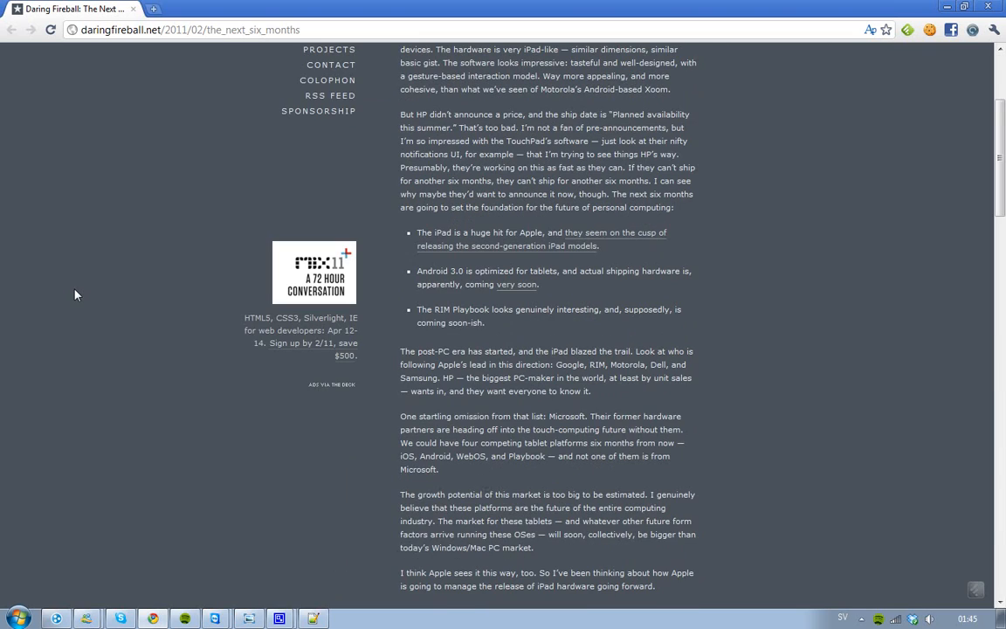
scroll("up", 3)
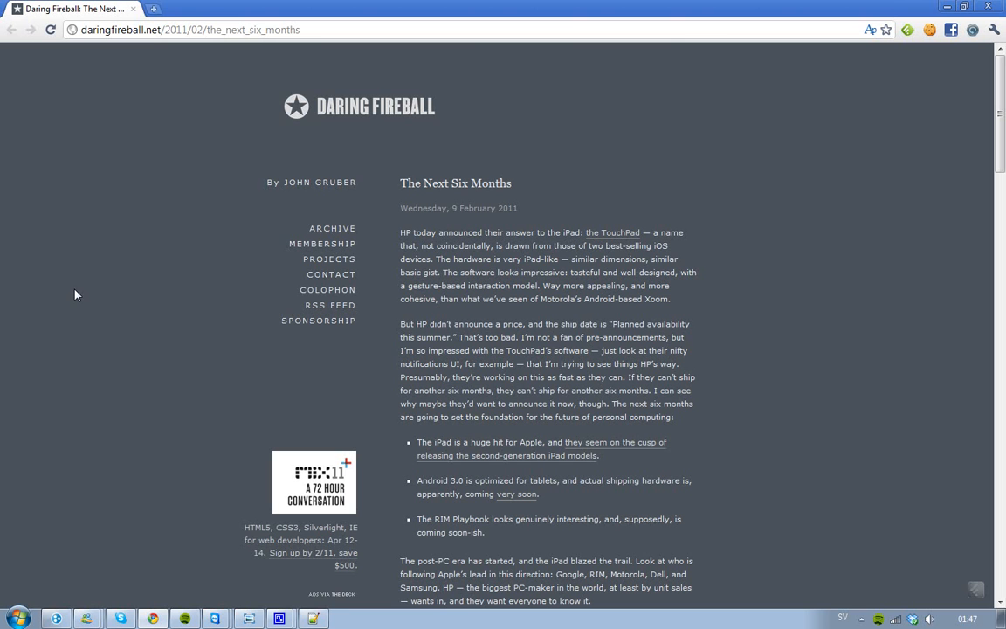
scroll("down", 3)
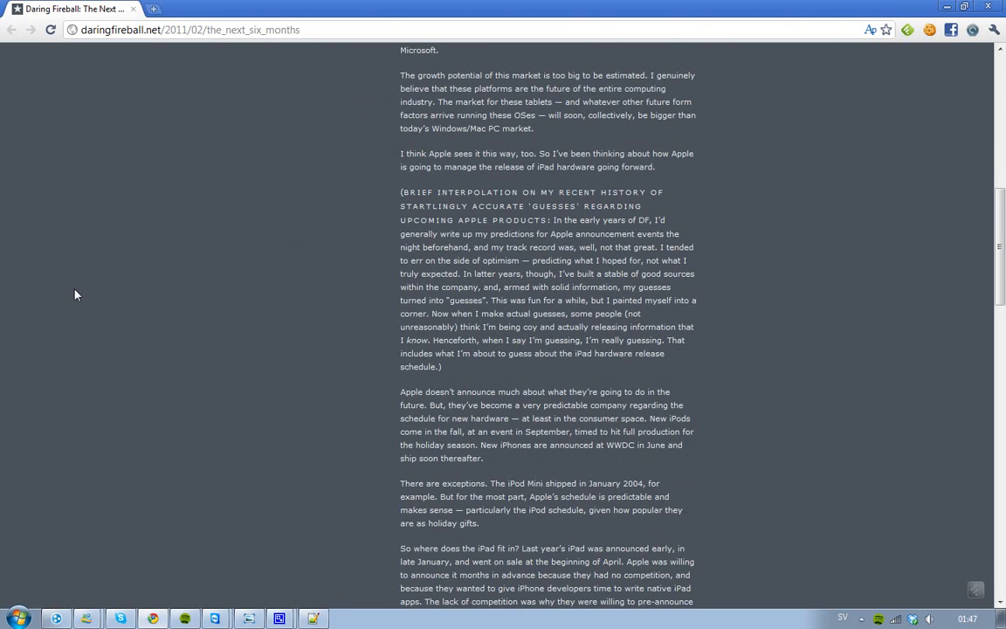
scroll("up", 3)
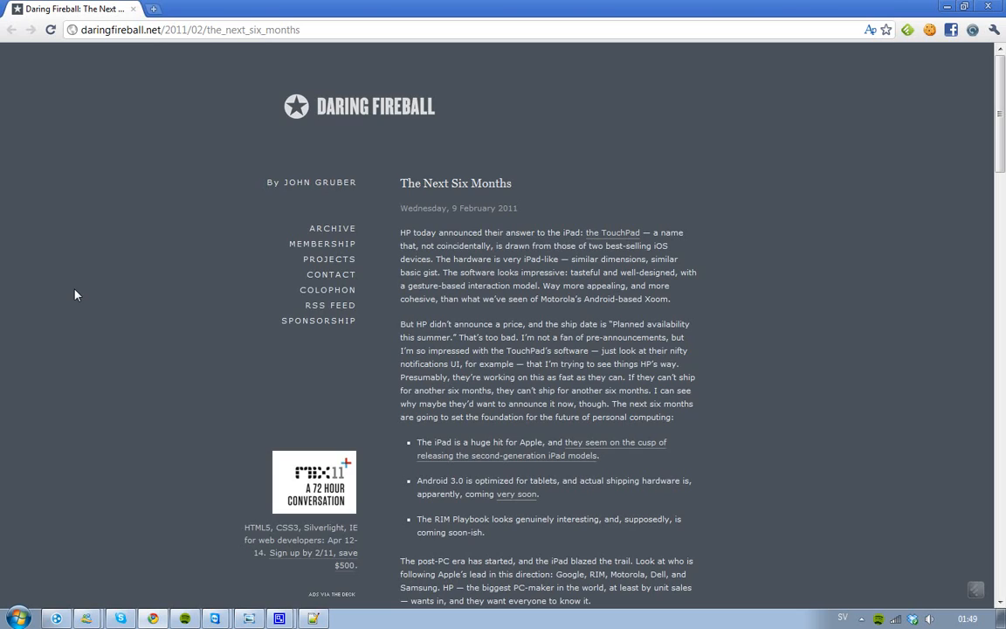
scroll("down", 3)
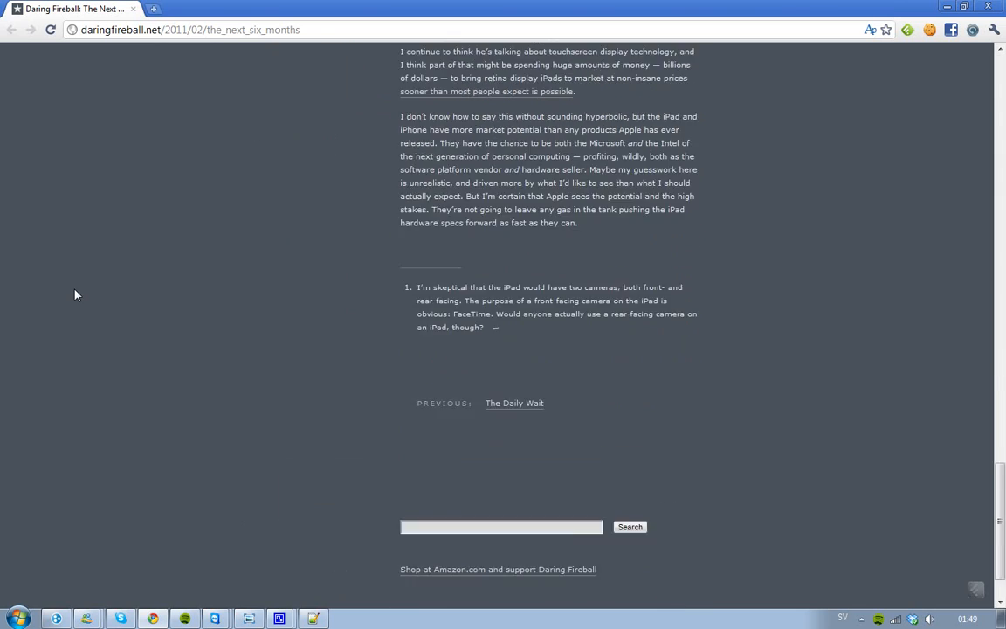
scroll("up", 3)
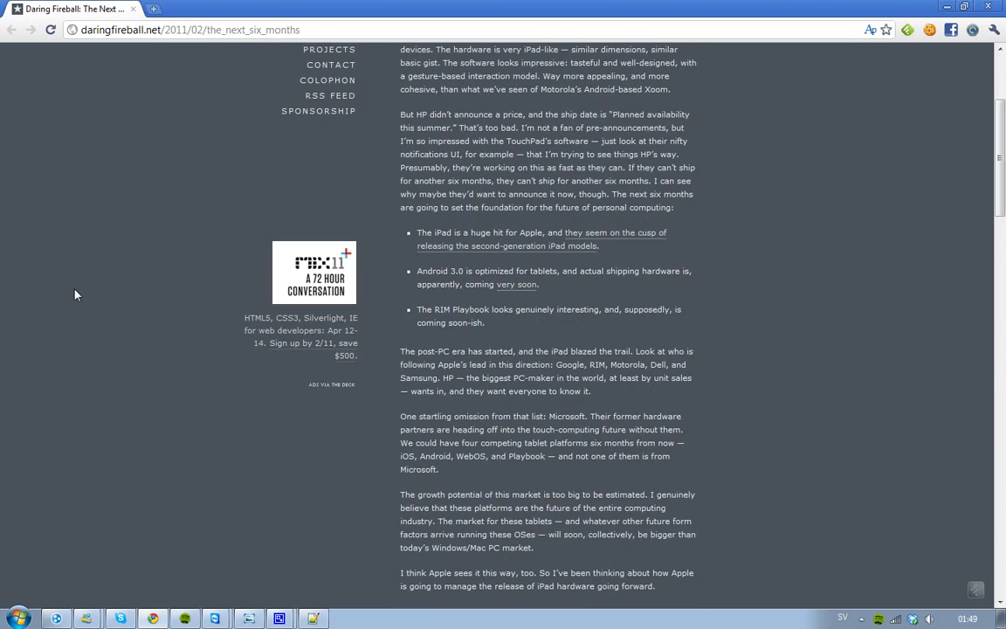
scroll("up", 3)
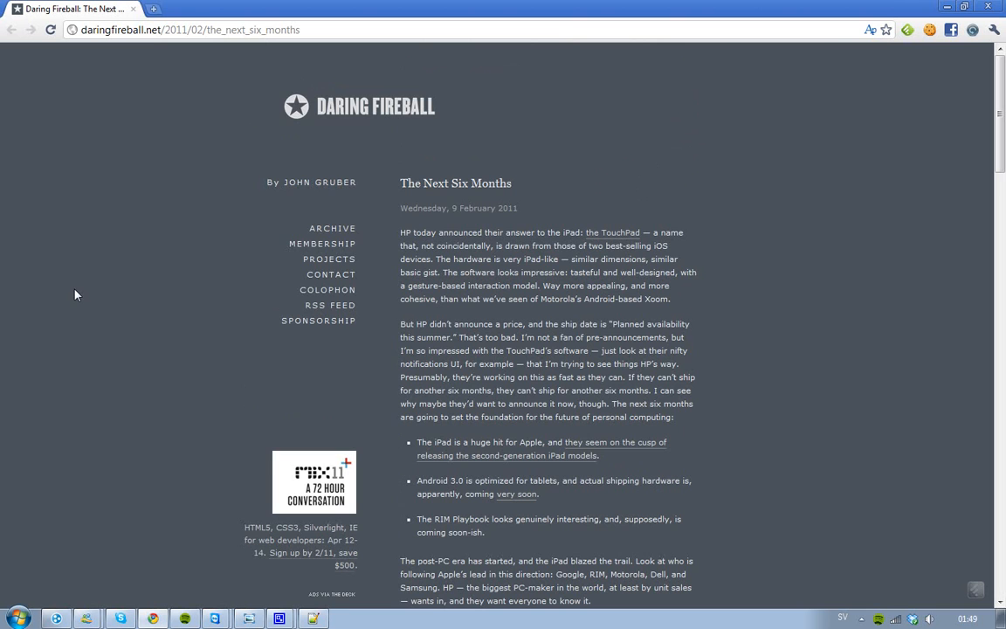
scroll("down", 3)
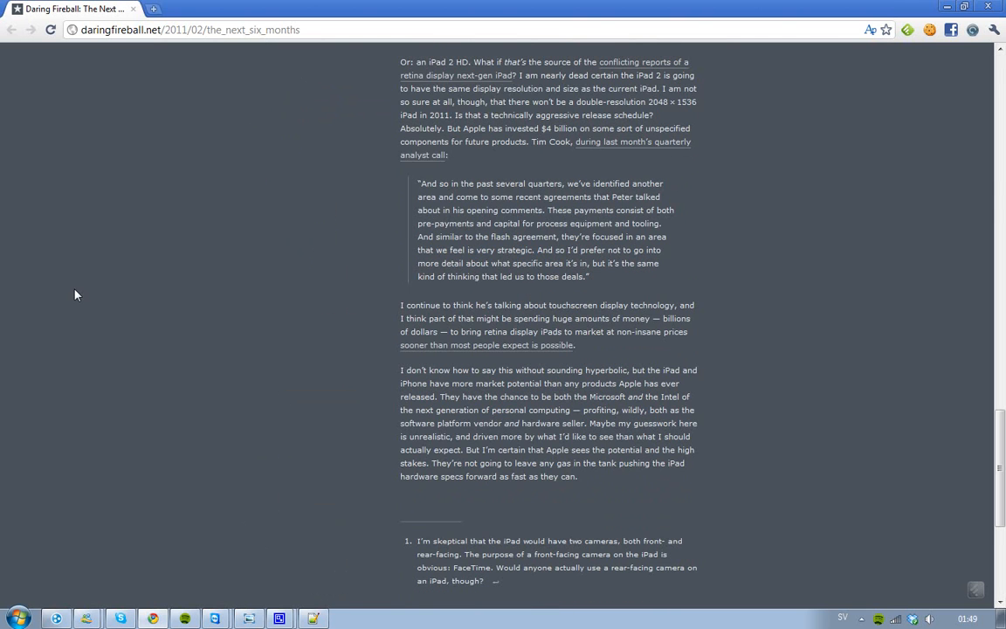